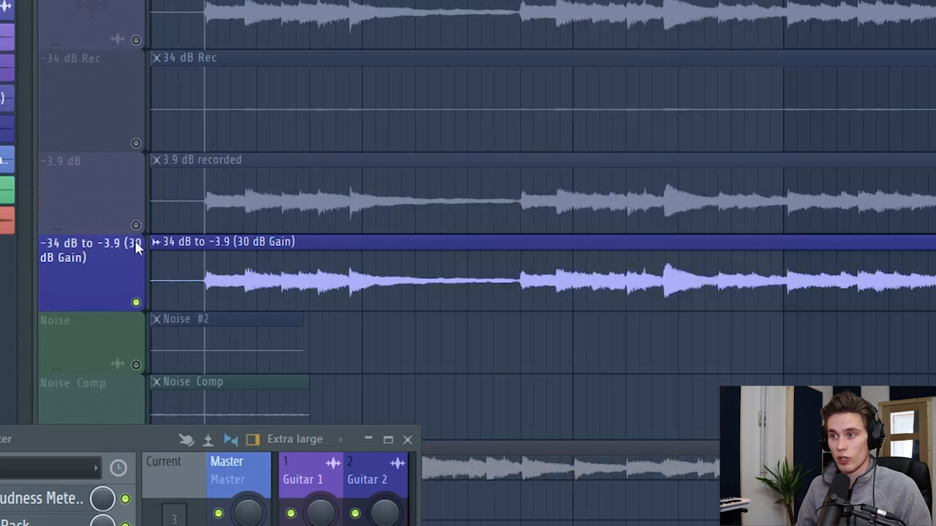
pyautogui.moveTo(152, 201)
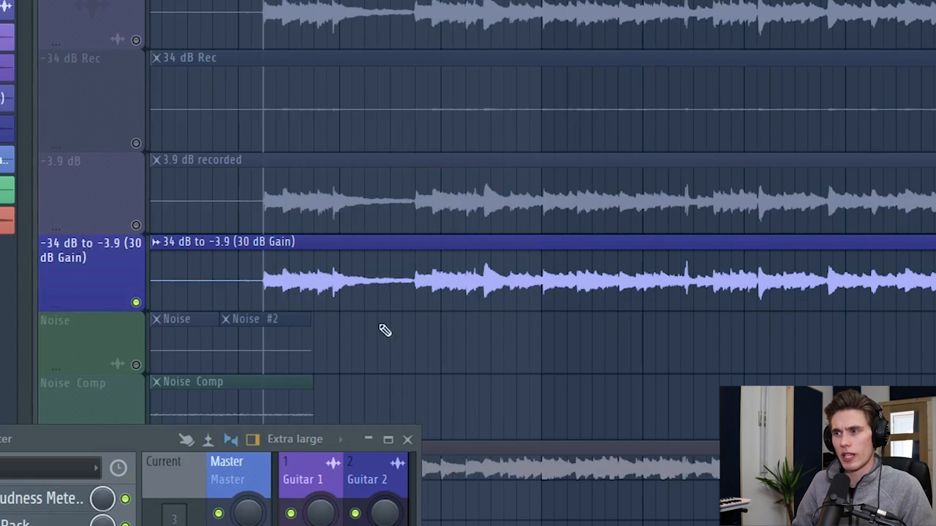
pyautogui.moveTo(930, 199)
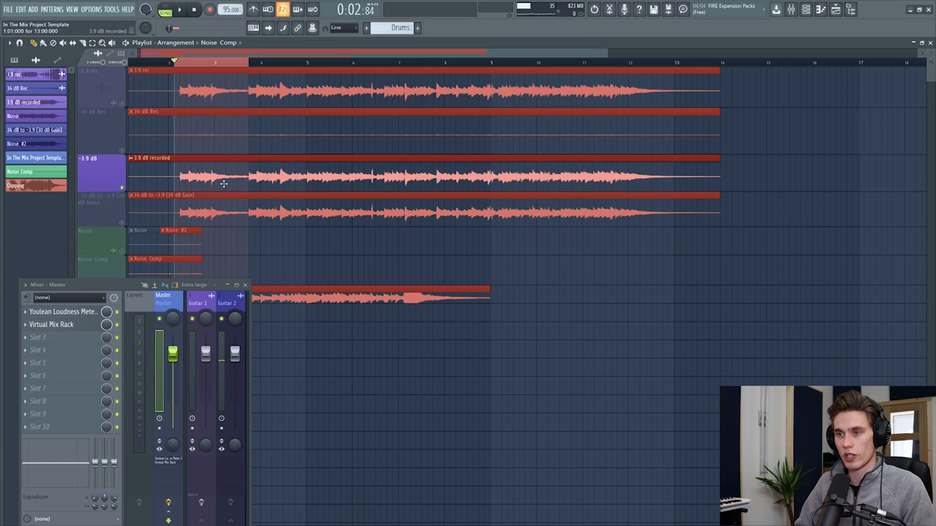
# - Restart playback twice to hear the original guitar against its 30 dB gain-boosted copy
pyautogui.click(178, 9)
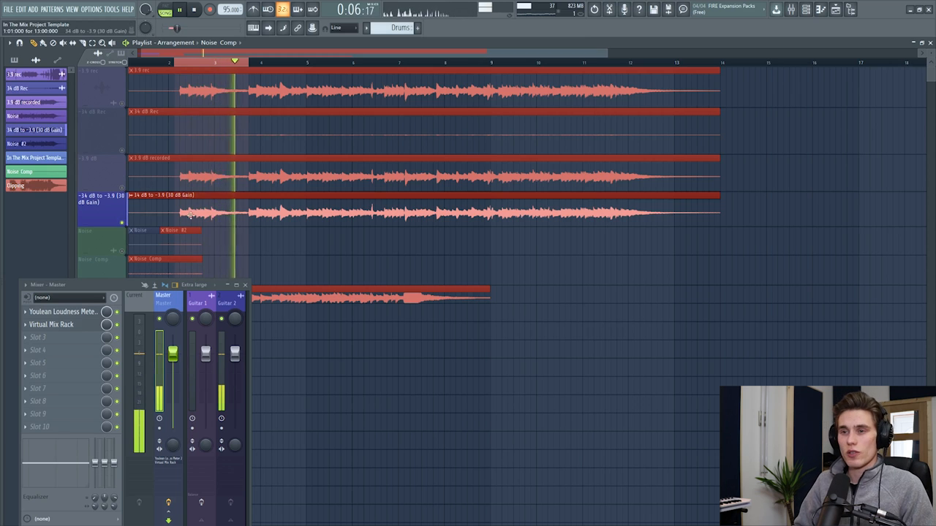
pyautogui.click(178, 9)
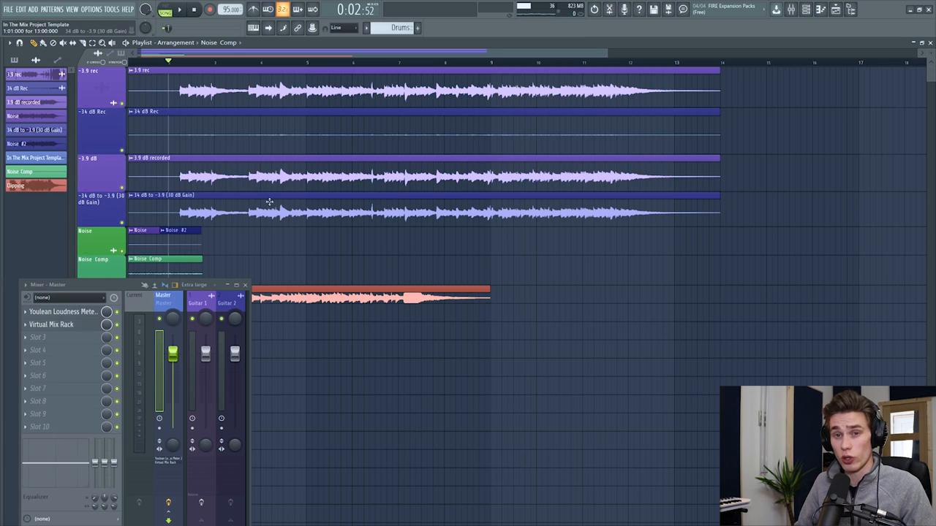
pyautogui.moveTo(386, 164)
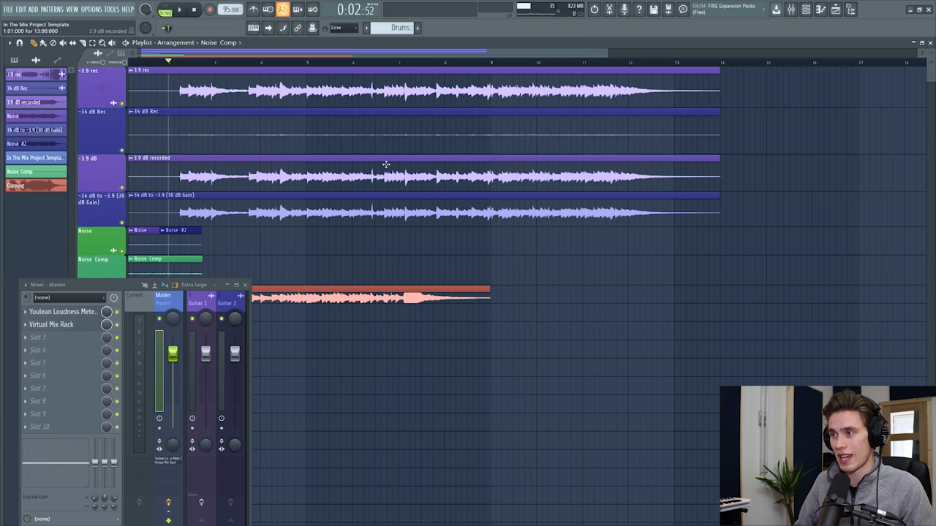